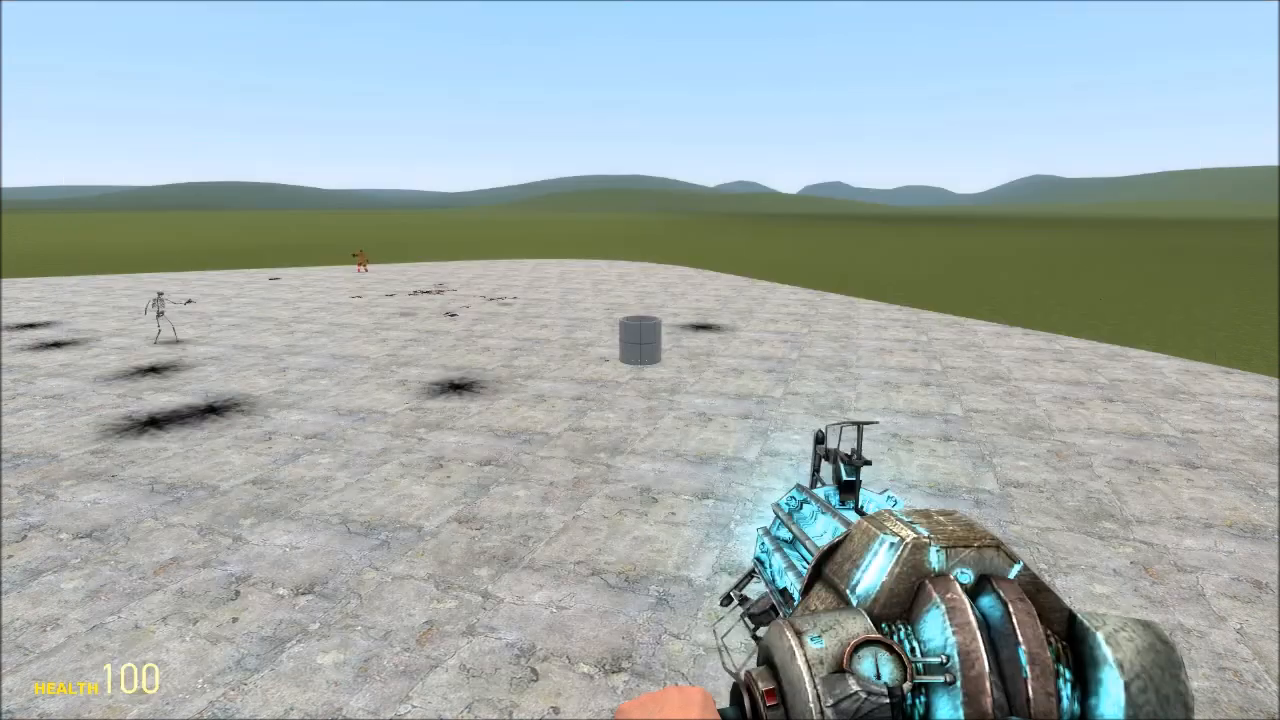
Step: Open the spawn menu to browse popular workshop vehicle dupes
key("q")
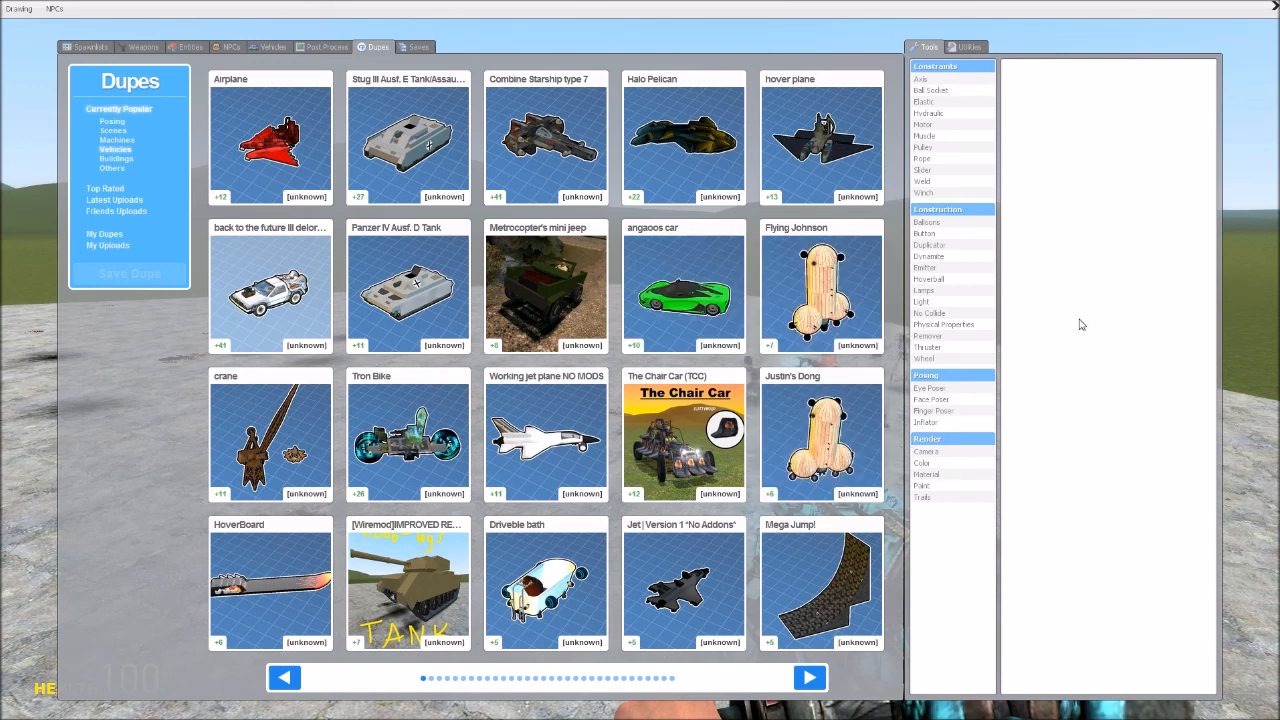
mouse_move(821, 435)
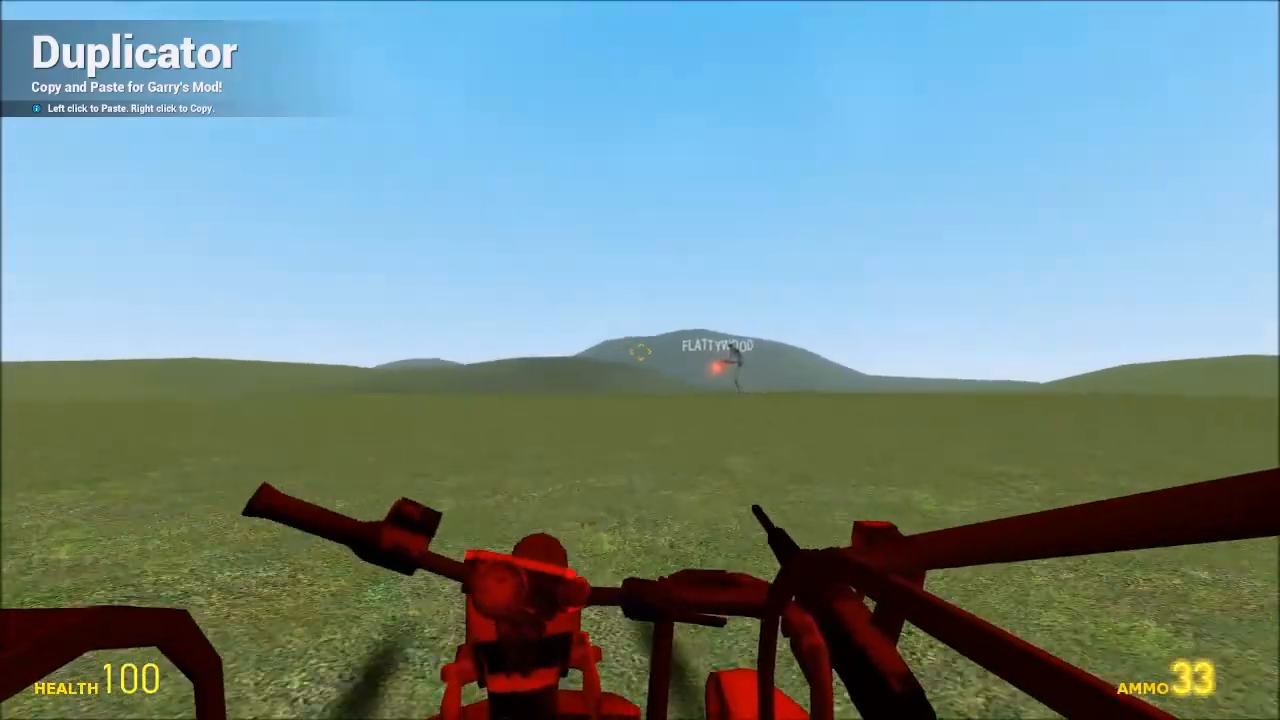
Step: Drive the red contraption across the grass toward the Flattywood sign
left_click(640, 378)
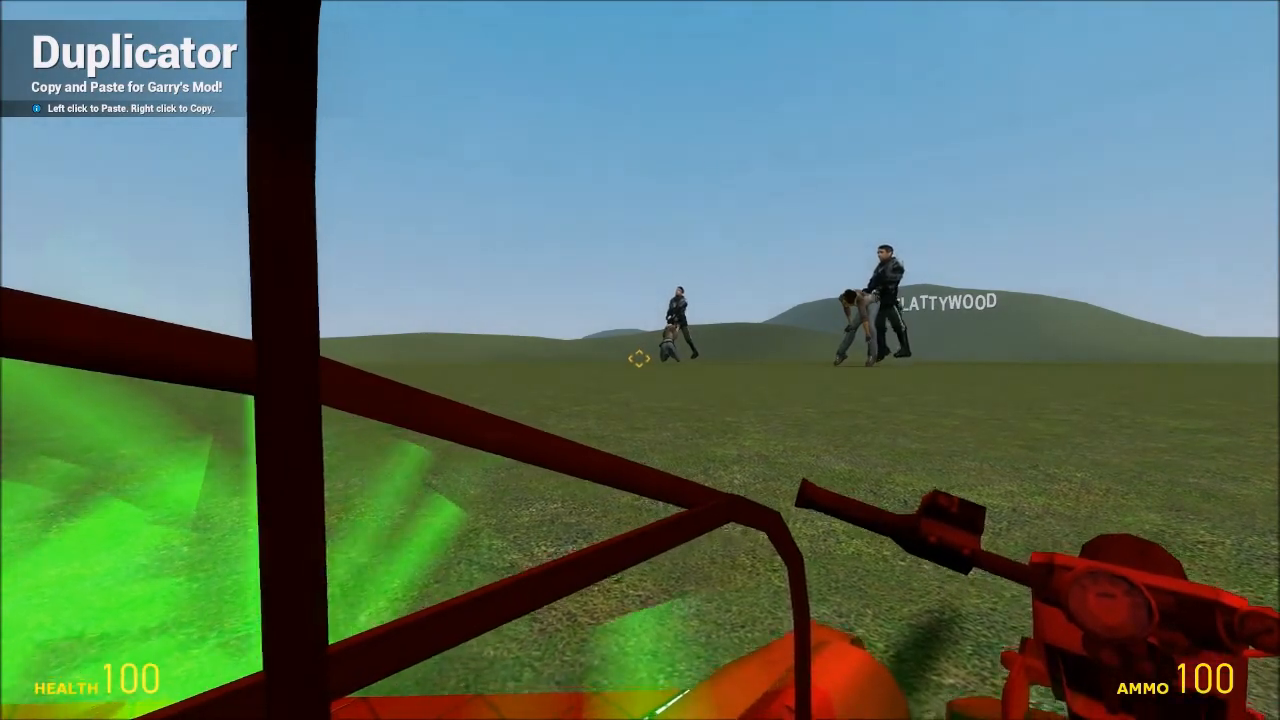
left_click(640, 360)
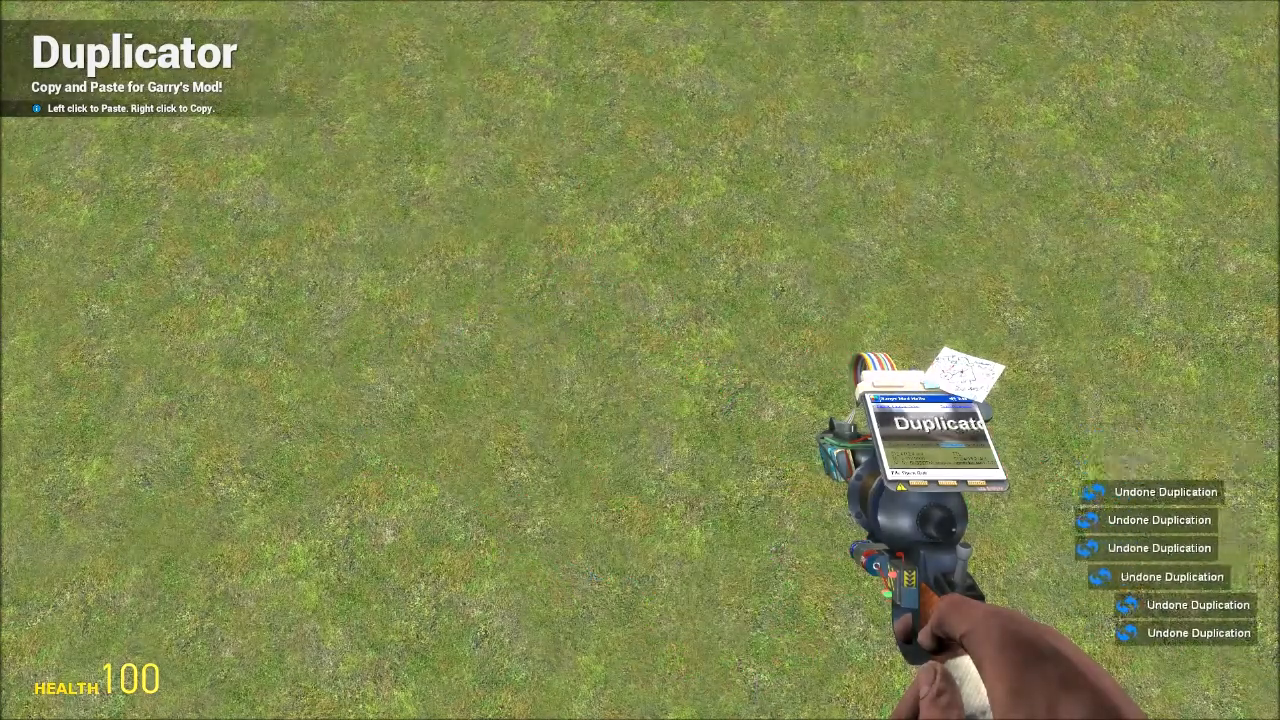
Step: Undo the remaining pasted duplications and paste the stored raised-platform dupe onto the grass
key("q")
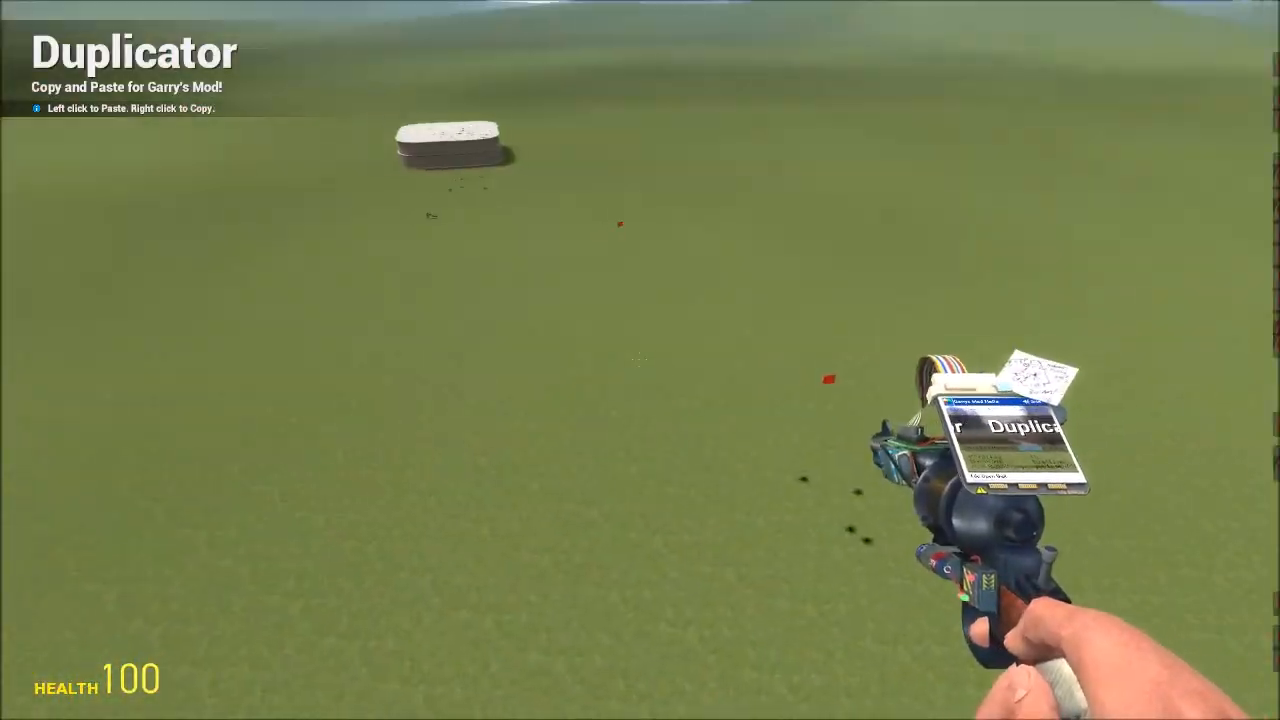
left_click(640, 360)
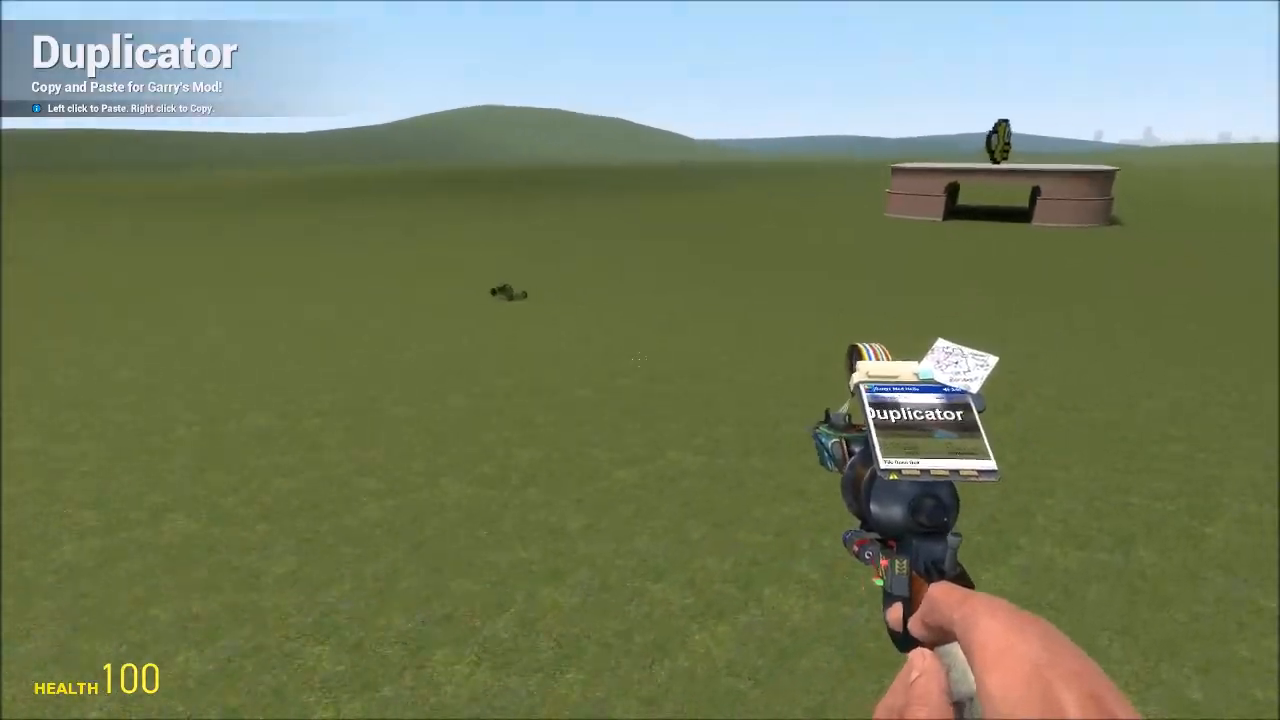
Step: Paste a wooden ball-and-column contraption beside the platform, undoing one placement
left_click(630, 360)
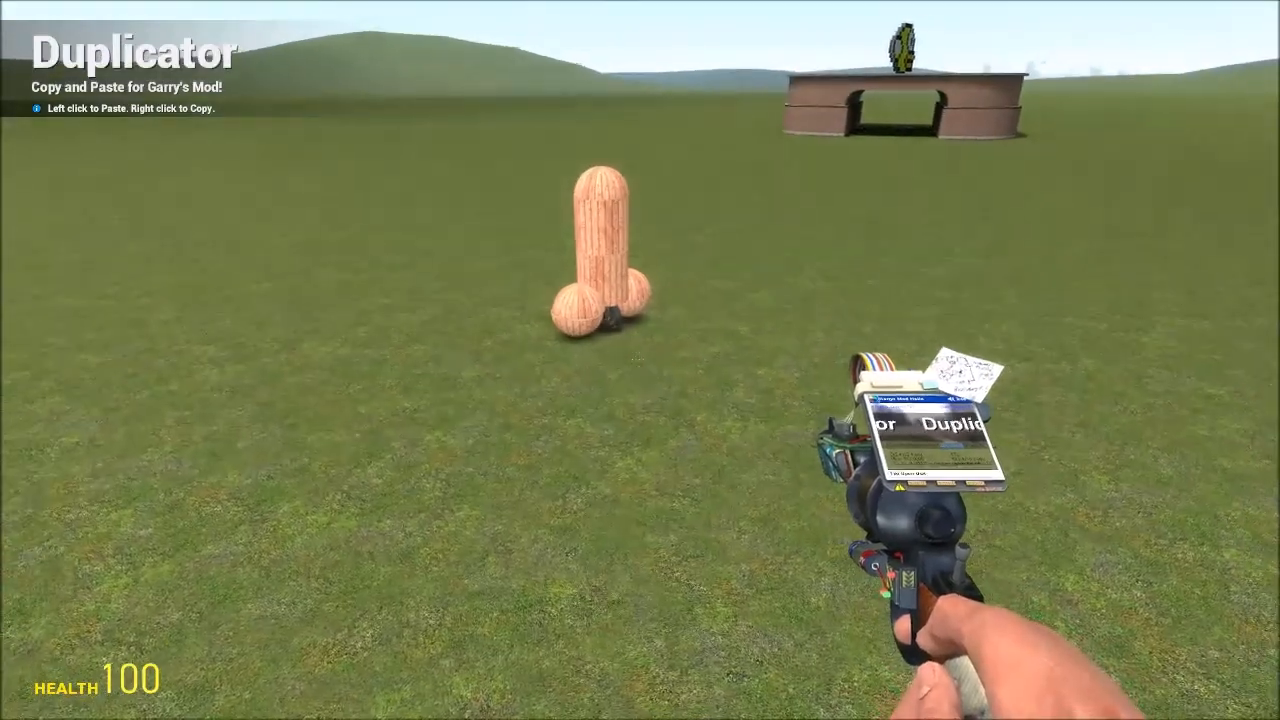
key("z")
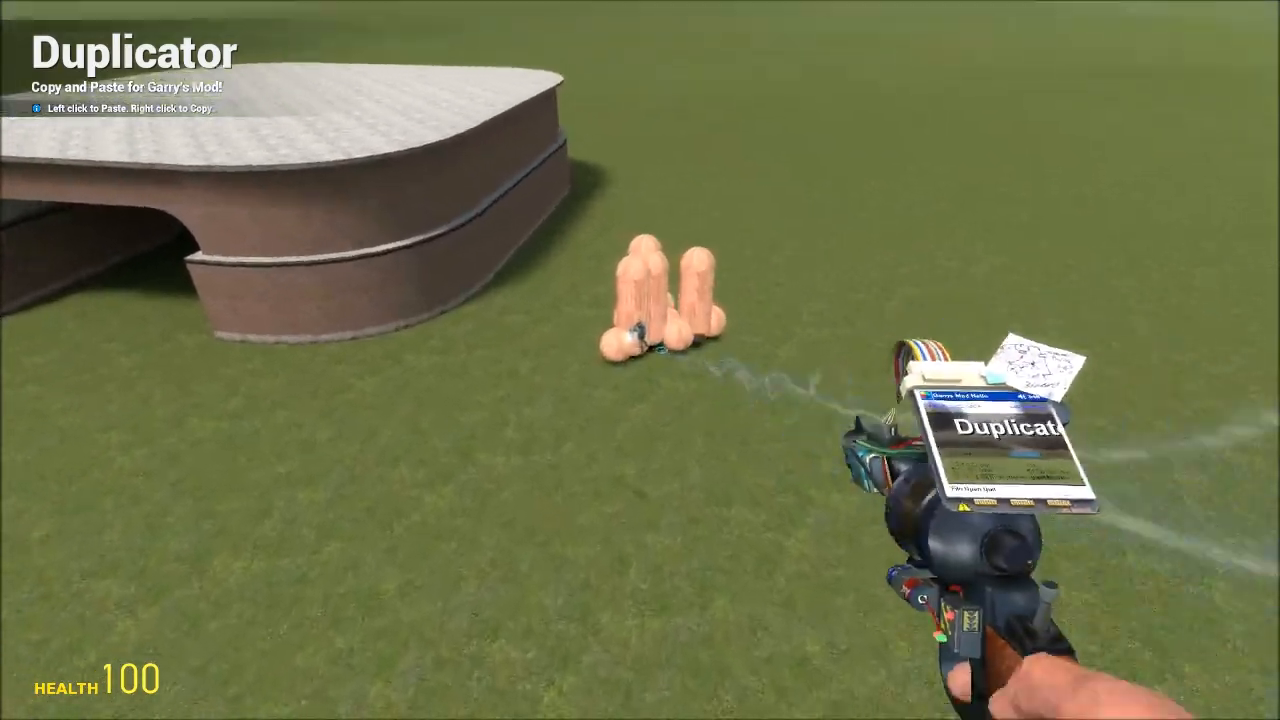
Step: Paste another contraption copy, then the giant version, triggering Thruster limit warnings
left_click(655, 310)
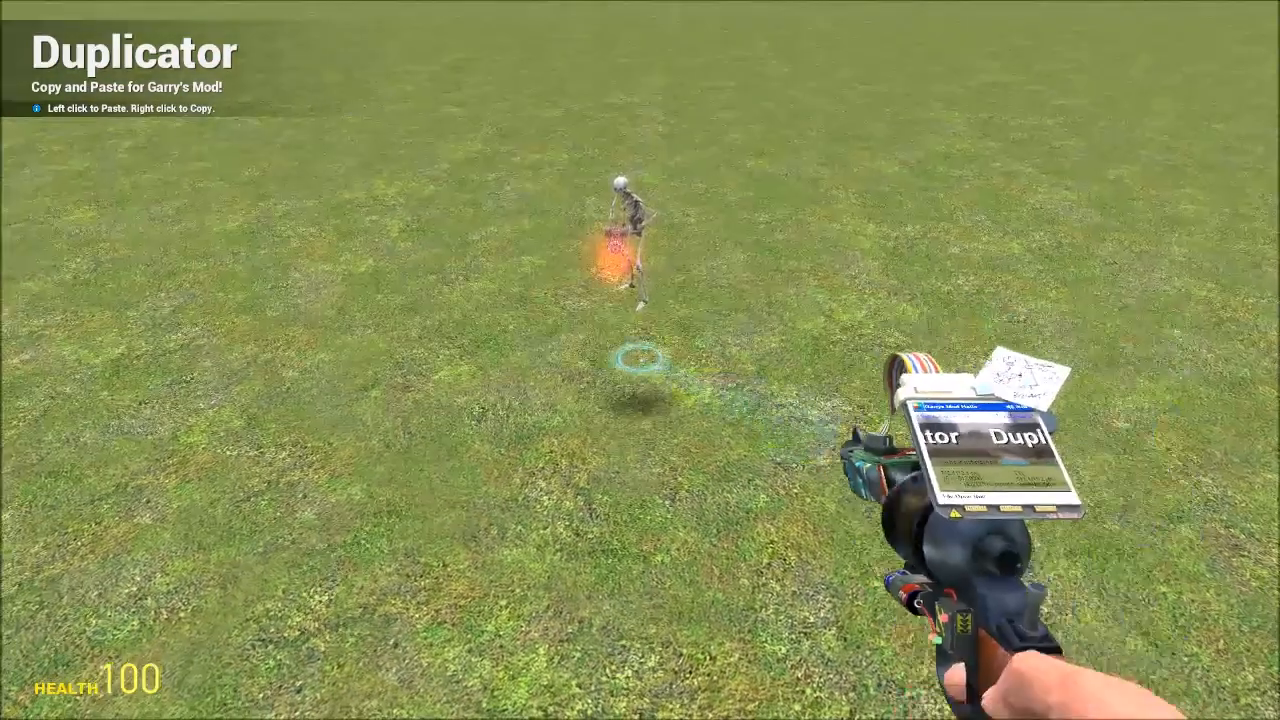
left_click(625, 370)
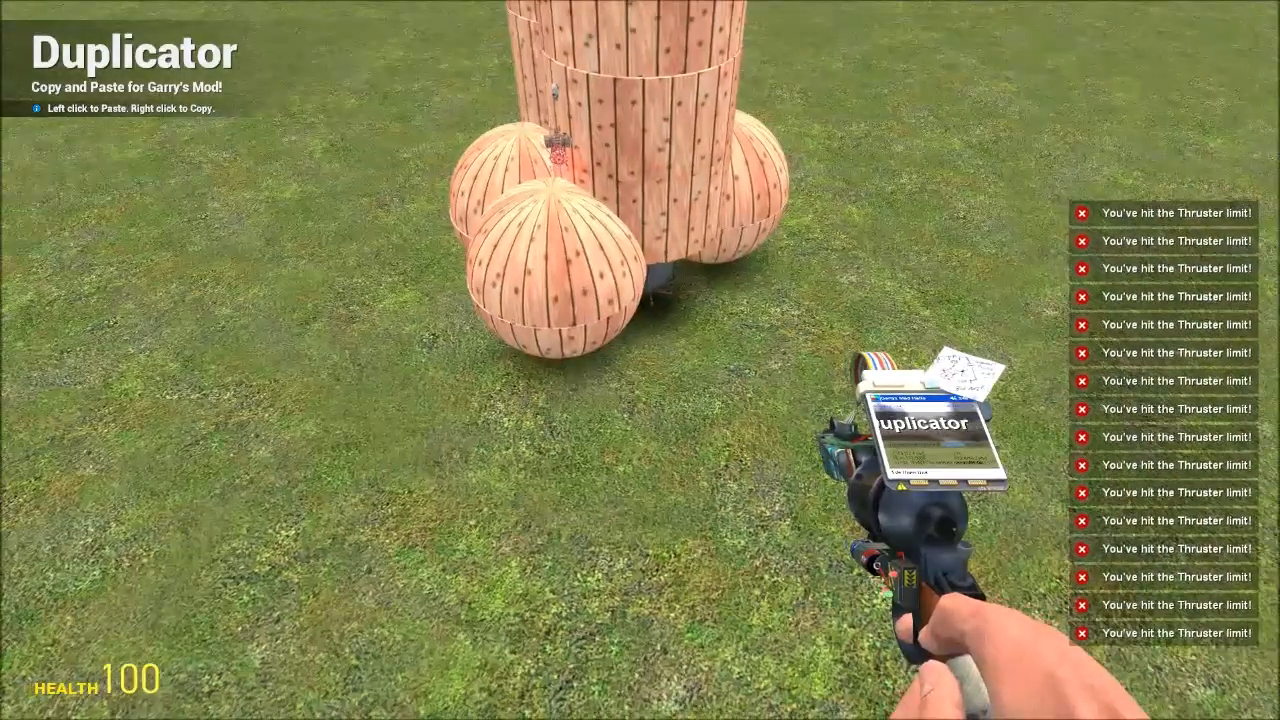